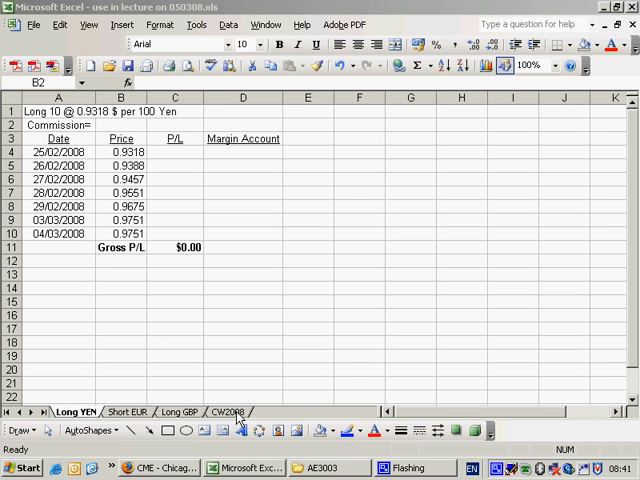
mouse_move(67, 287)
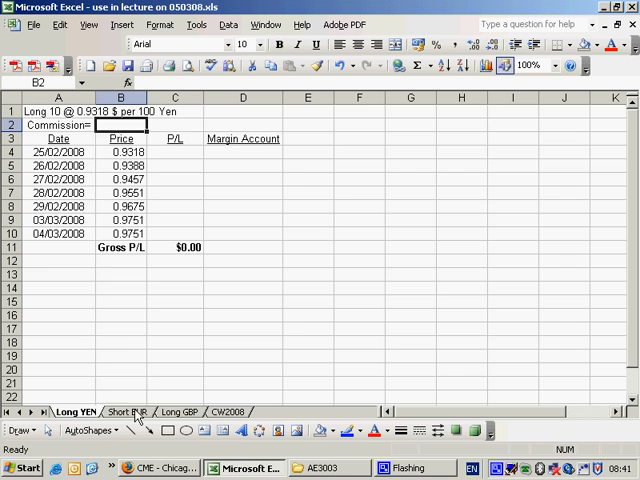
Step: Review the Short EUR and Long GBP sheets, ending on the CW2008 summary sheet
left_click(181, 411)
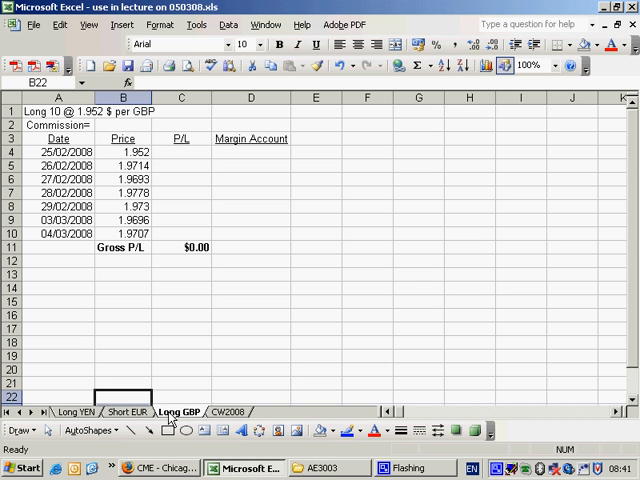
left_click(227, 412)
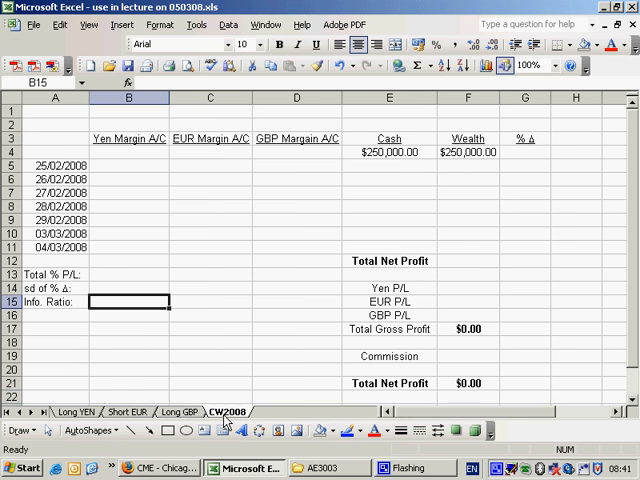
mouse_move(446, 138)
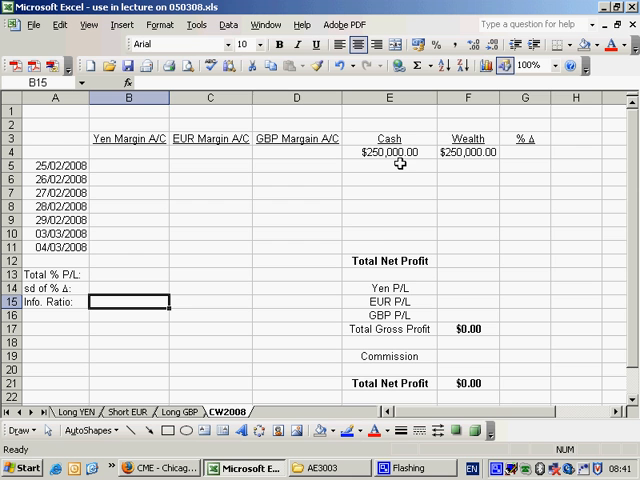
mouse_move(63, 414)
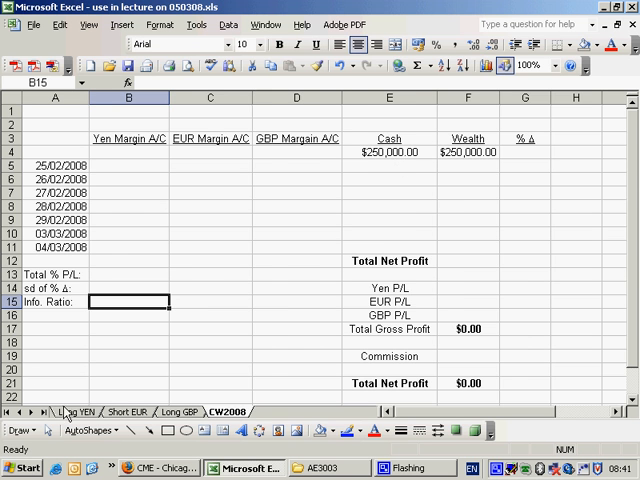
Step: Enter =10*25 commission in Long YEN B2 and set CW2008 E5 to =E4-'Long YEN'!B2
left_click(75, 411)
type("=1")
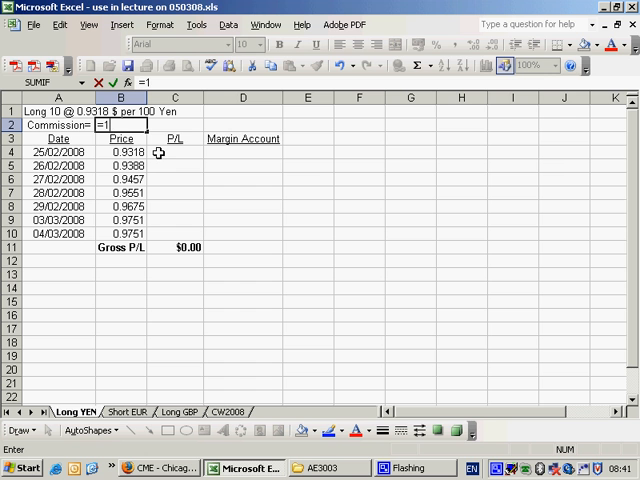
type("0*25")
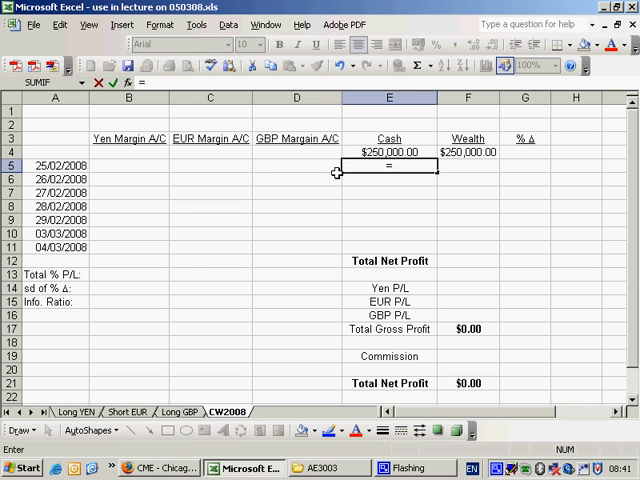
type("=E4-")
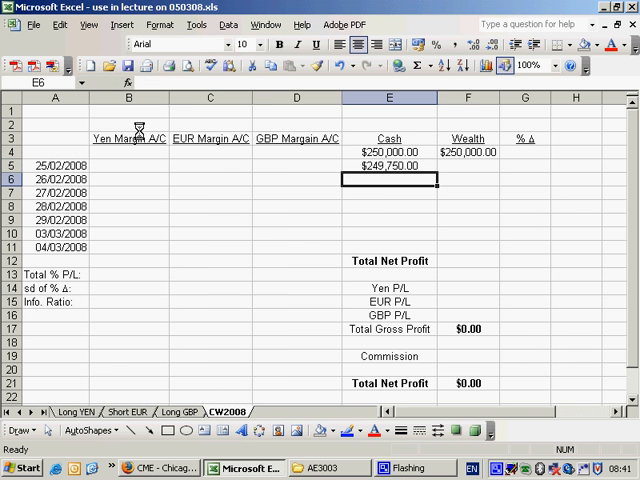
left_click(389, 166)
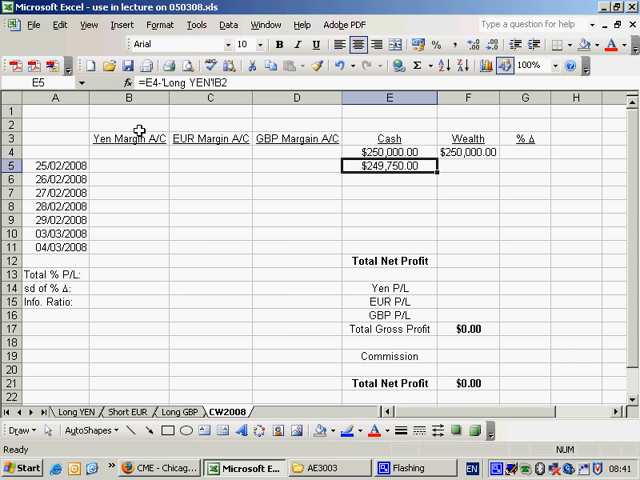
left_click(74, 411)
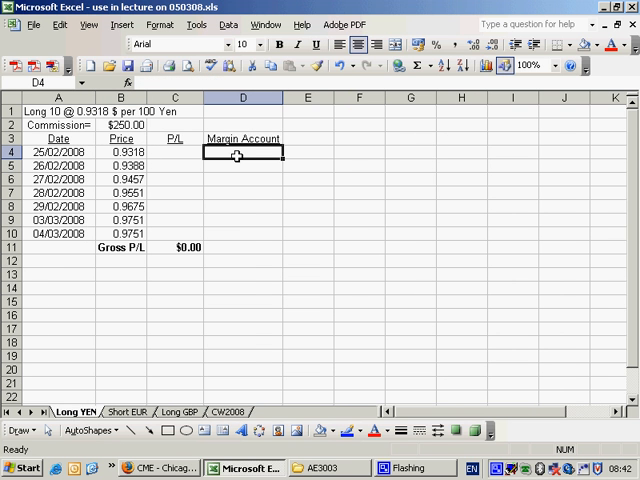
Step: Put 27000 in Long YEN D4, link CW2008 B5, subtract B5 in E5, sum B5:E5 in F5
type("=2700")
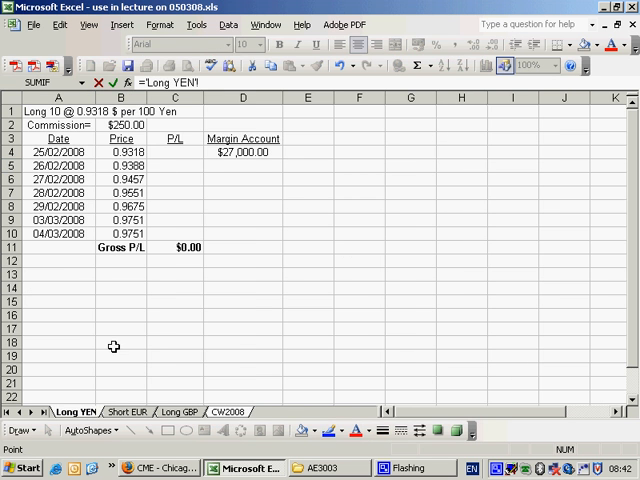
left_click(227, 411)
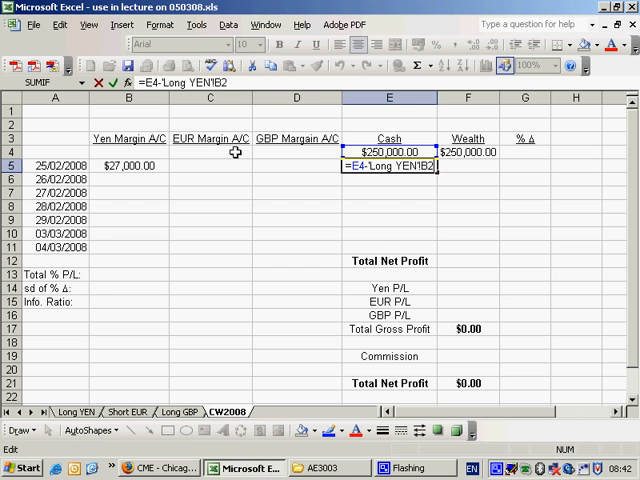
type("-")
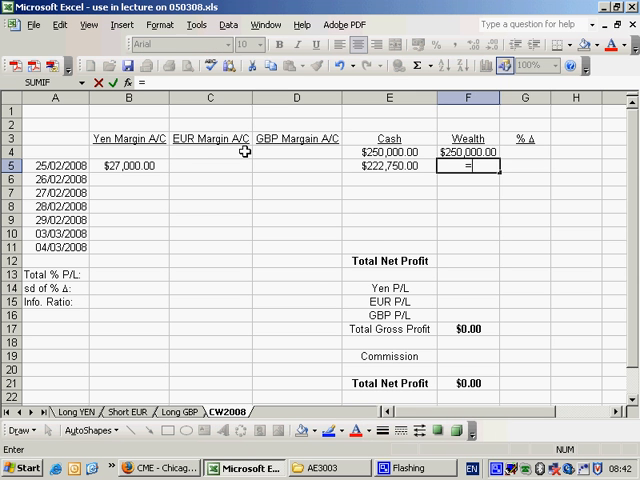
type("=sum(")
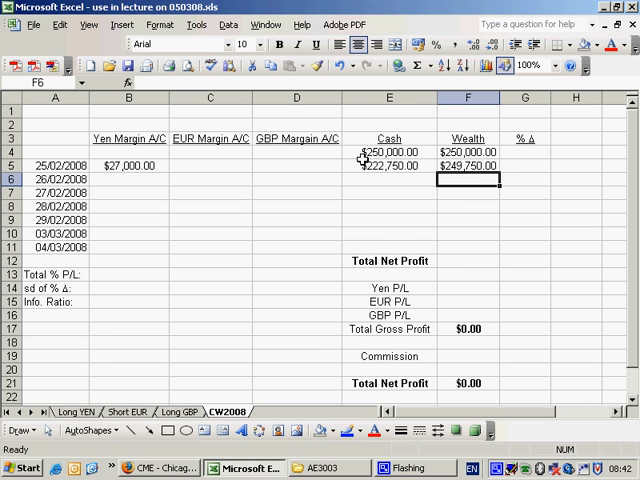
left_click(76, 411)
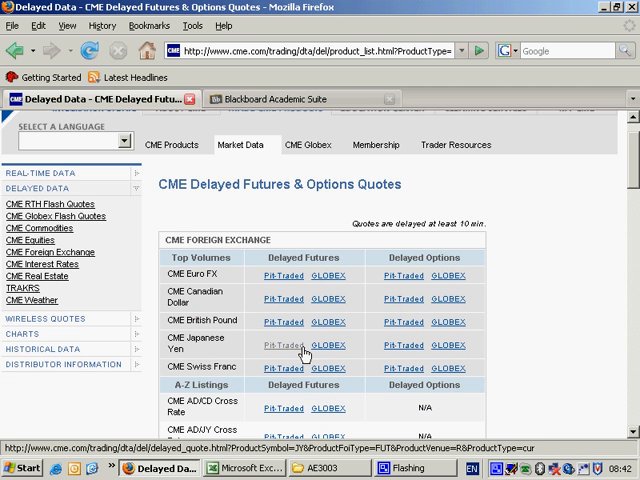
Step: View CME pit-traded Japanese Yen futures quotes (March 2008 last .009650), then return to Excel
left_click(284, 345)
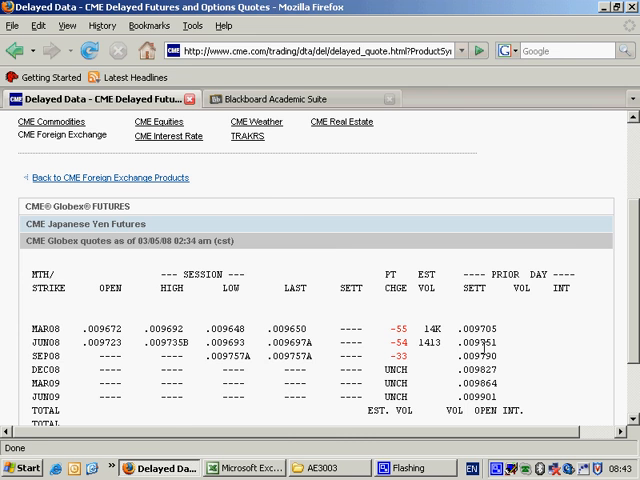
left_click(245, 467)
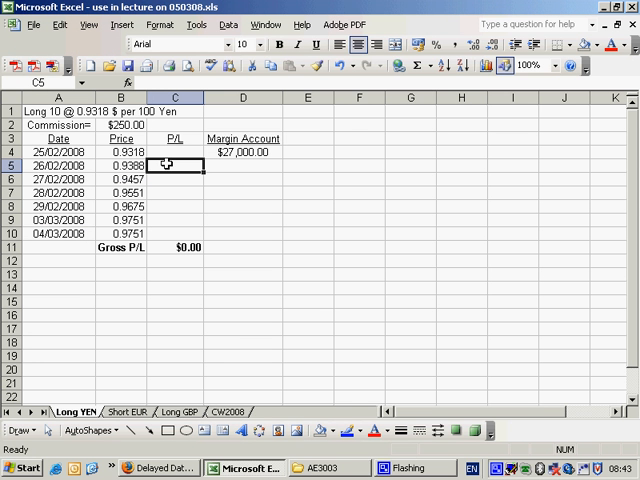
Step: On Long YEN, enter P/L =10*12500000*(B5-B4)/100 in C5 and margin =D4+C5 in D5
type("=")
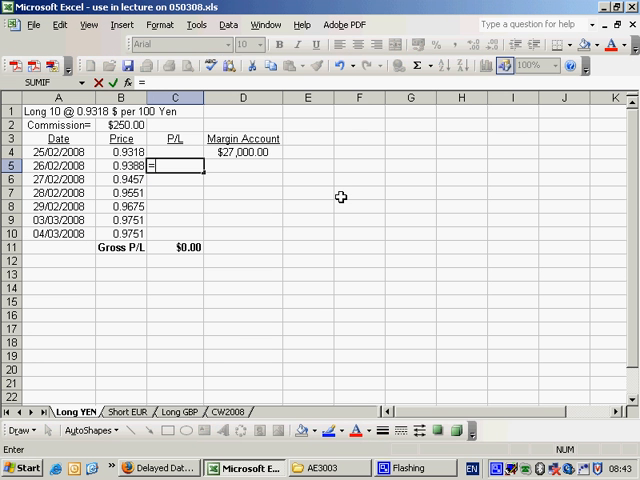
type("=10*12500000*(B5-B4")
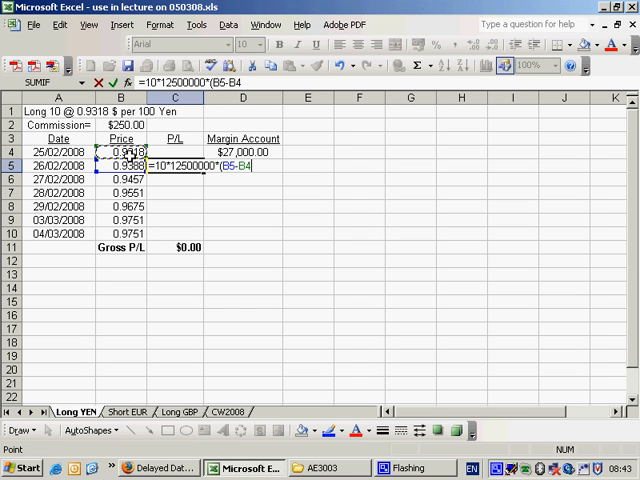
type(")/1")
left_click(243, 165)
type("=")
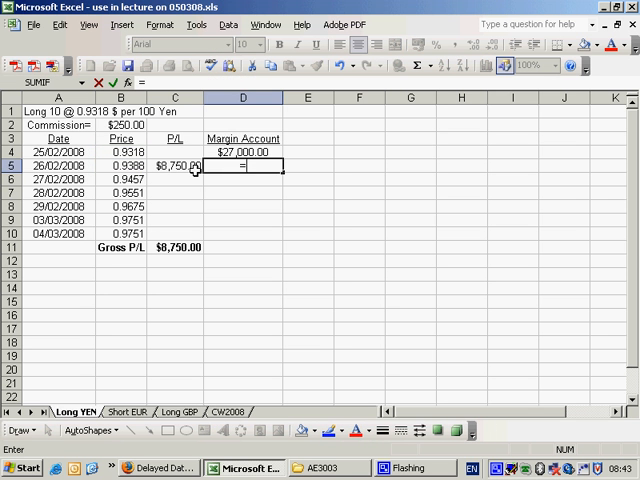
left_click(242, 152)
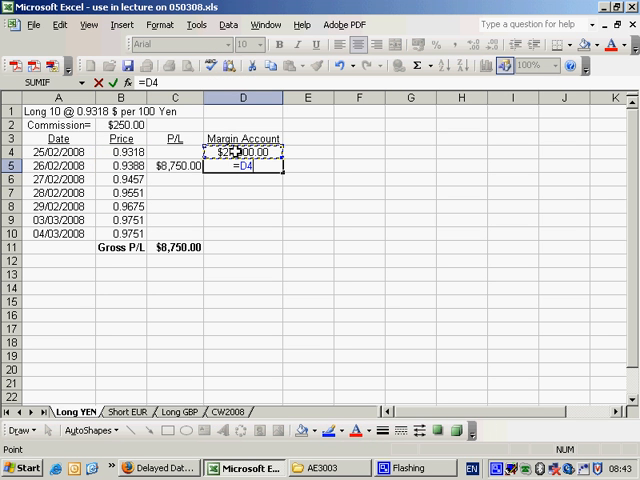
left_click(174, 165)
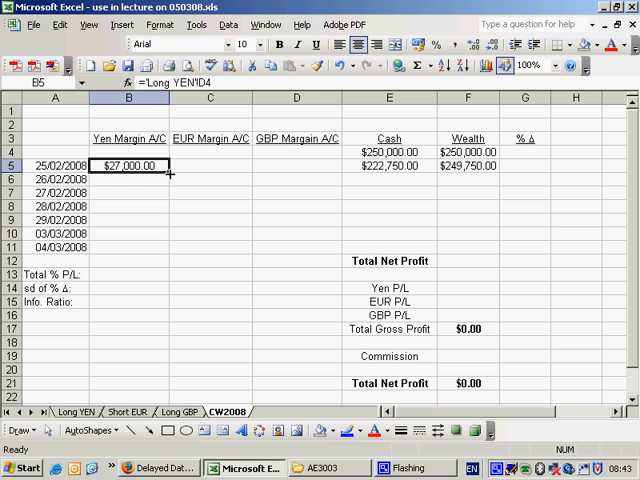
type("35750.00")
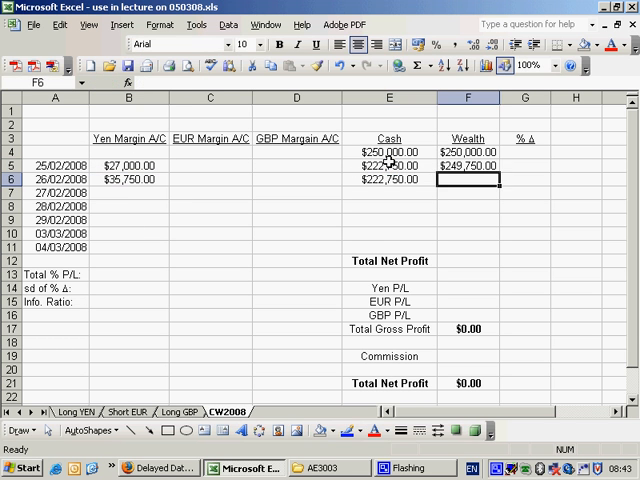
Step: Fill CW2008's yen margin, cash and wealth formulas down to row 11 (04/03/2008)
left_click(468, 166)
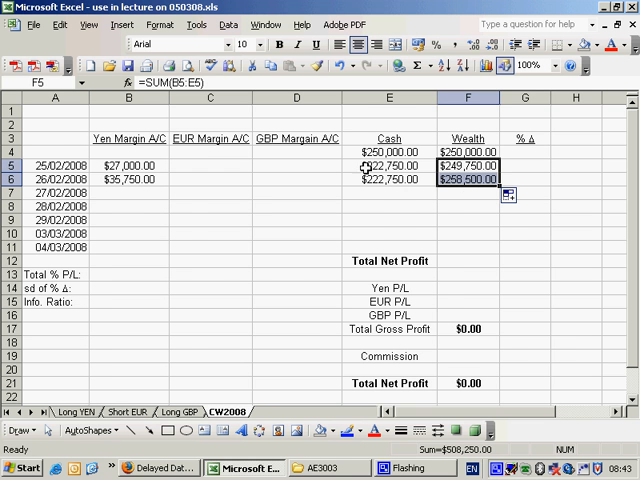
left_click(74, 411)
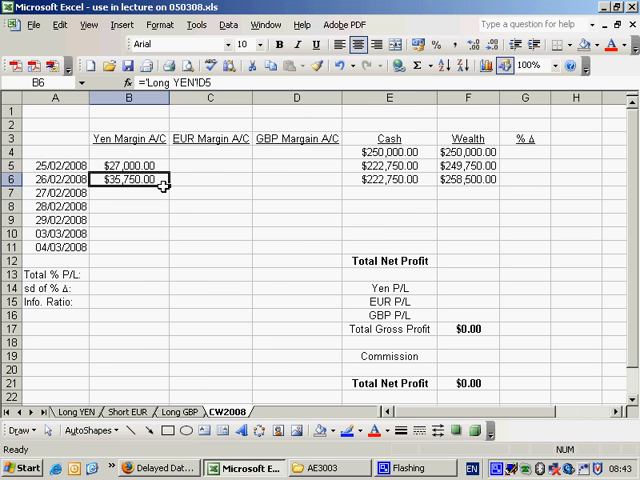
left_click_drag(128, 180, 128, 247)
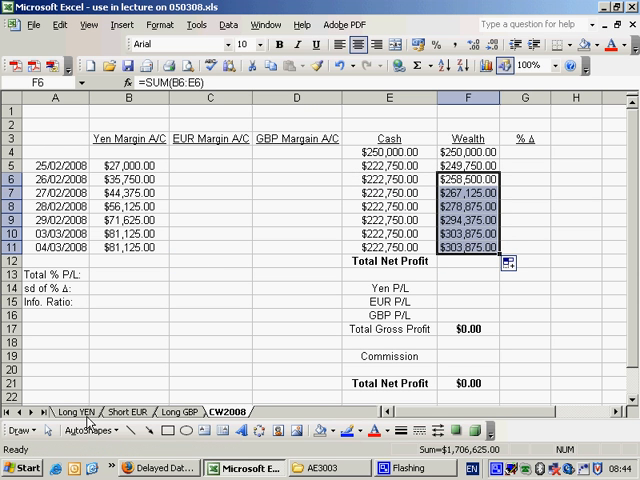
Step: Add 'Net P/L' (gross minus commission) in Long YEN row 12 and link CW2008 F12 to it
left_click(468, 261)
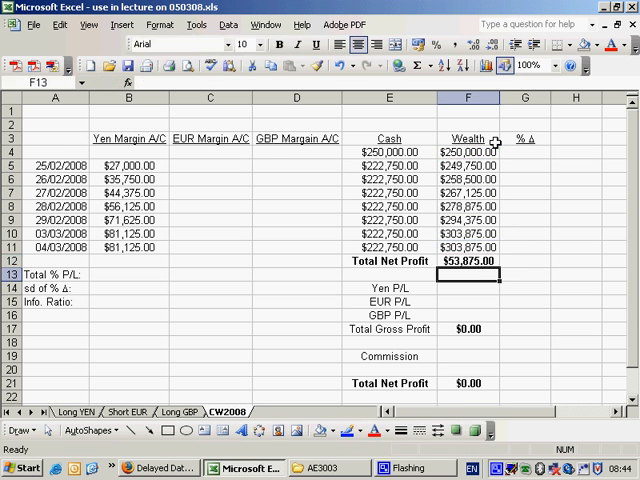
left_click(74, 411)
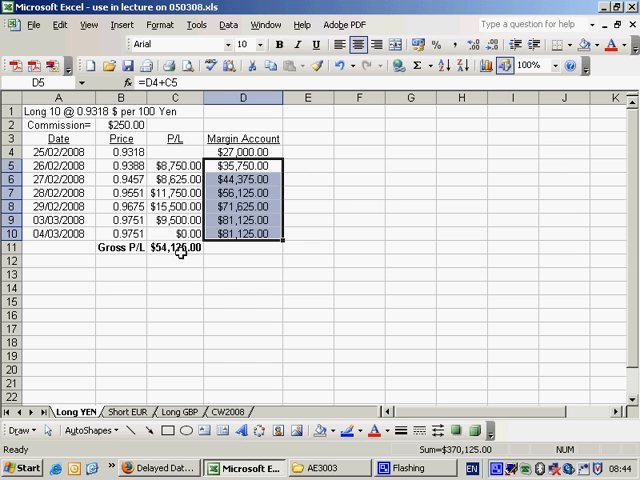
type("N")
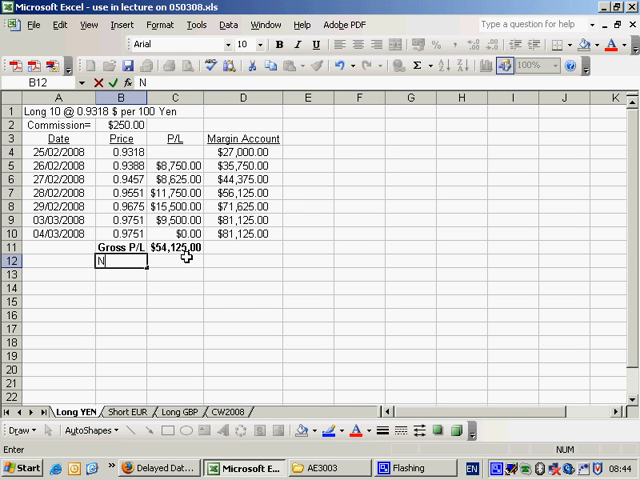
type("Net P/L")
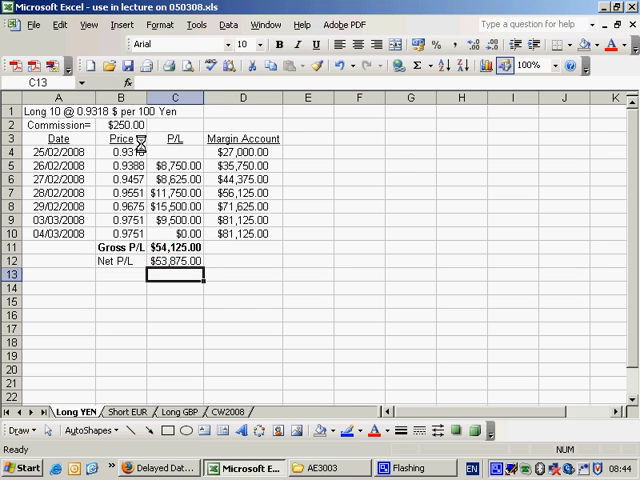
left_click(202, 411)
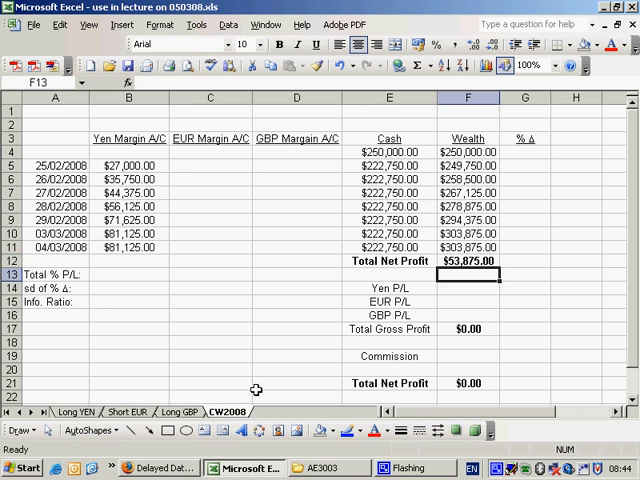